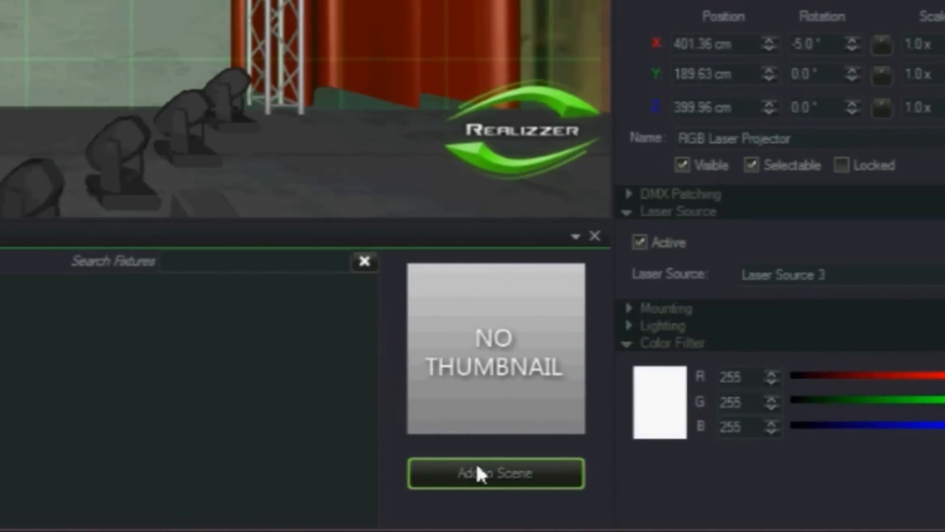
Add a single RGB Laser Projector to the scene and raise it along the Y axis into position
{"action": "left_click", "coordinate": [494, 474]}
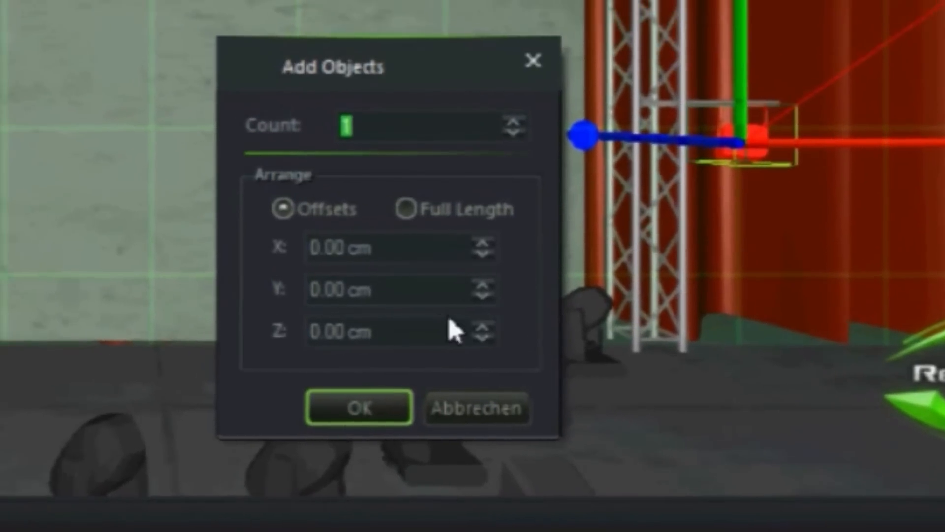
{"action": "left_click", "coordinate": [358, 407]}
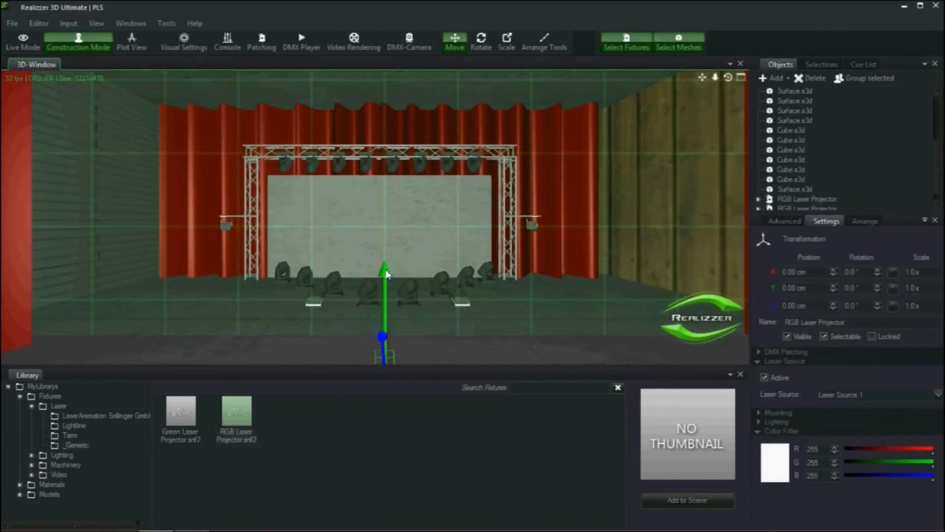
{"action": "left_click_drag", "start_coordinate": [385, 335], "coordinate": [385, 253]}
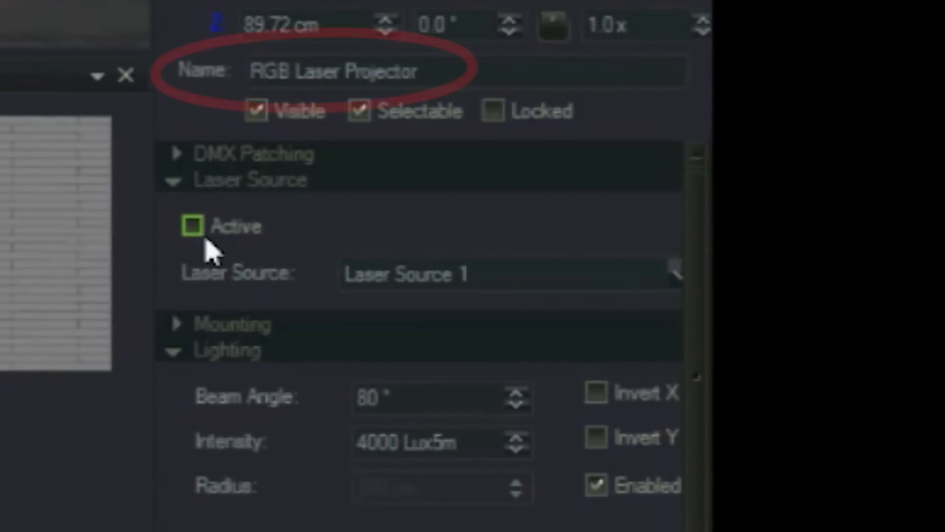
Name the projector 'Graphics Projector', keep Laser Source 1 and make its laser input Active
{"action": "triple_click", "coordinate": [335, 71]}
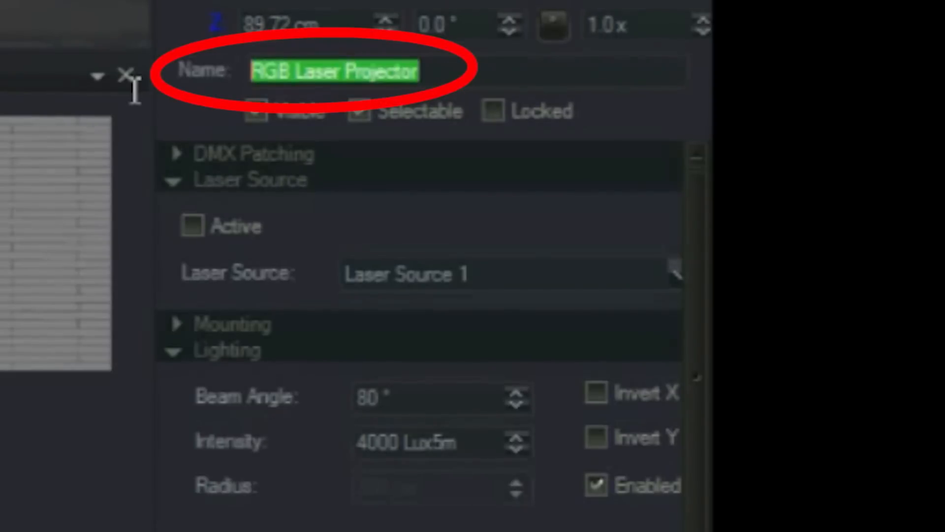
{"action": "type", "text": "Graphic"}
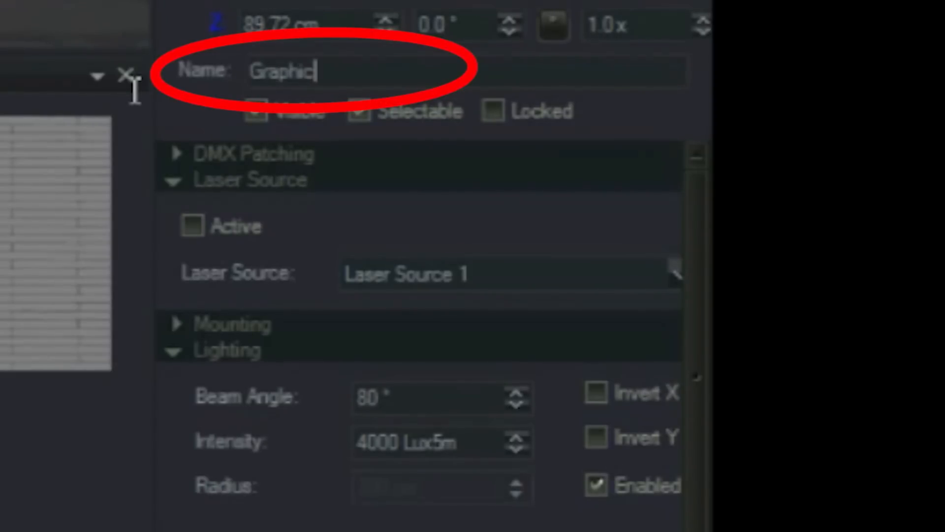
{"action": "type", "text": "s Projecto"}
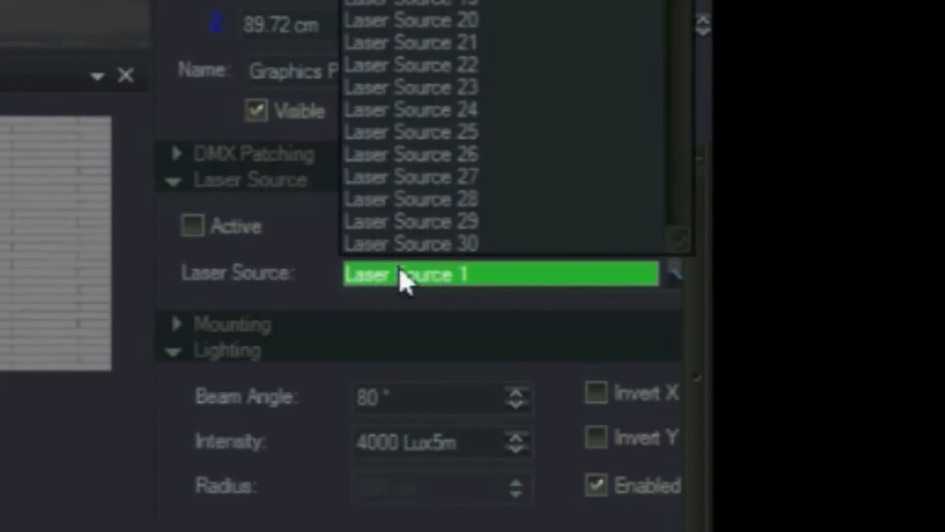
{"action": "left_click", "coordinate": [431, 276]}
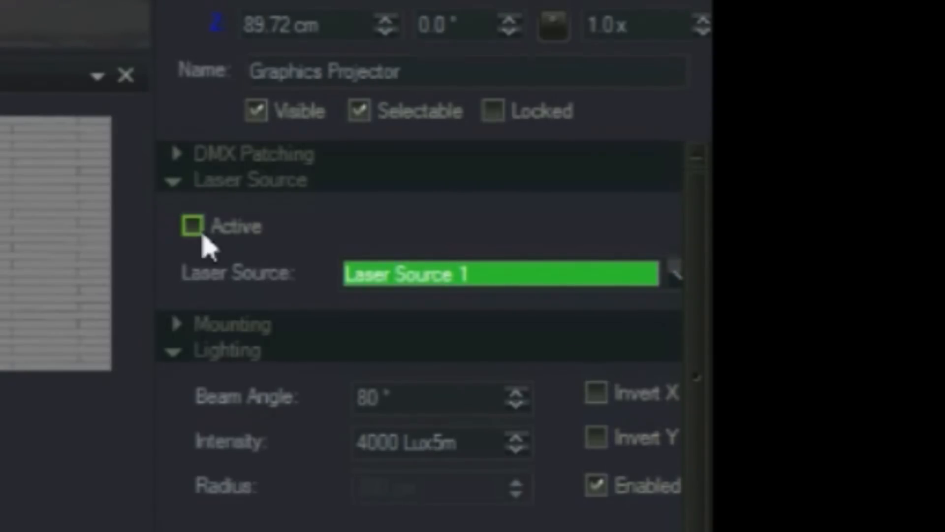
{"action": "left_click", "coordinate": [191, 226]}
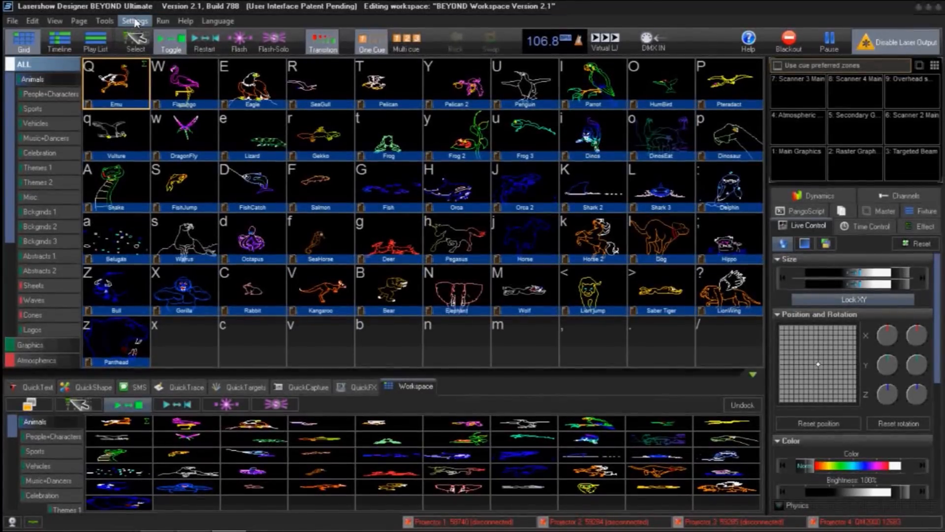
Bring up the Projection zones settings to assign Main Graphics fixture number 1
{"action": "left_click", "coordinate": [134, 21]}
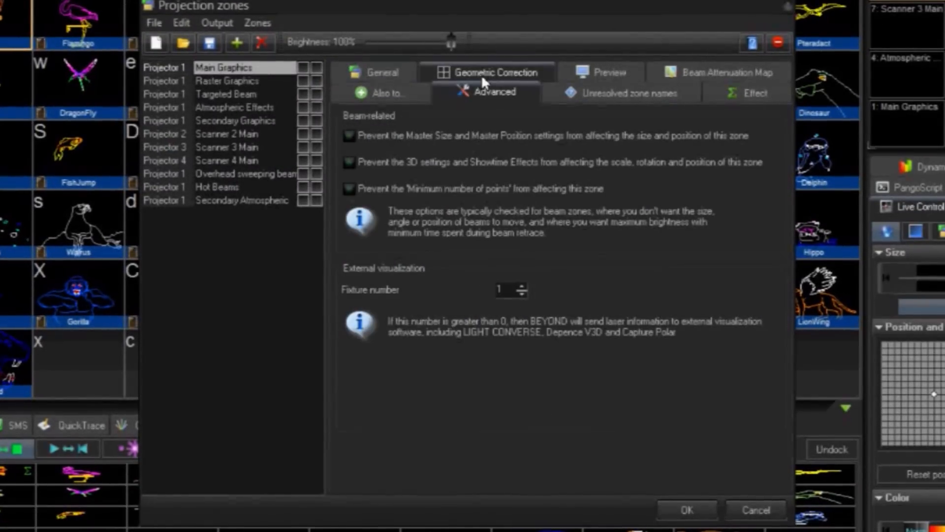
{"action": "mouse_move", "coordinate": [473, 301]}
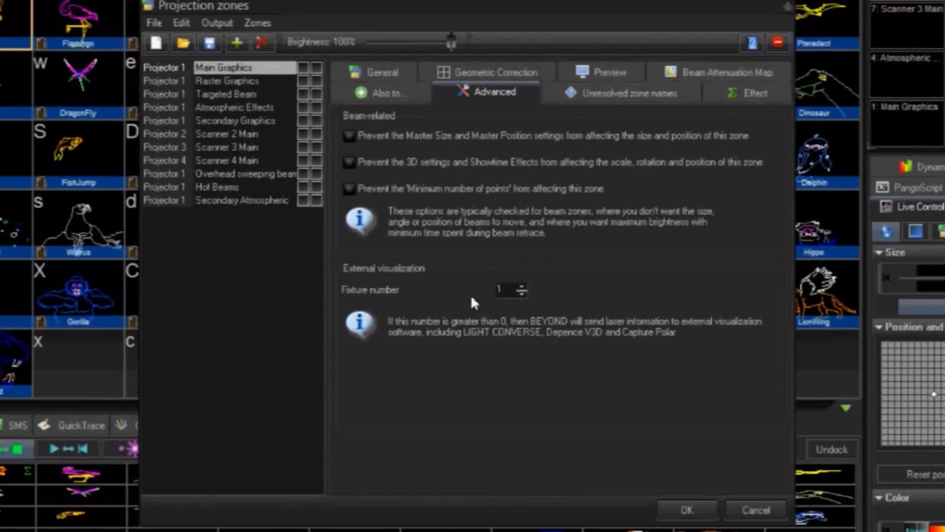
{"action": "mouse_move", "coordinate": [516, 304]}
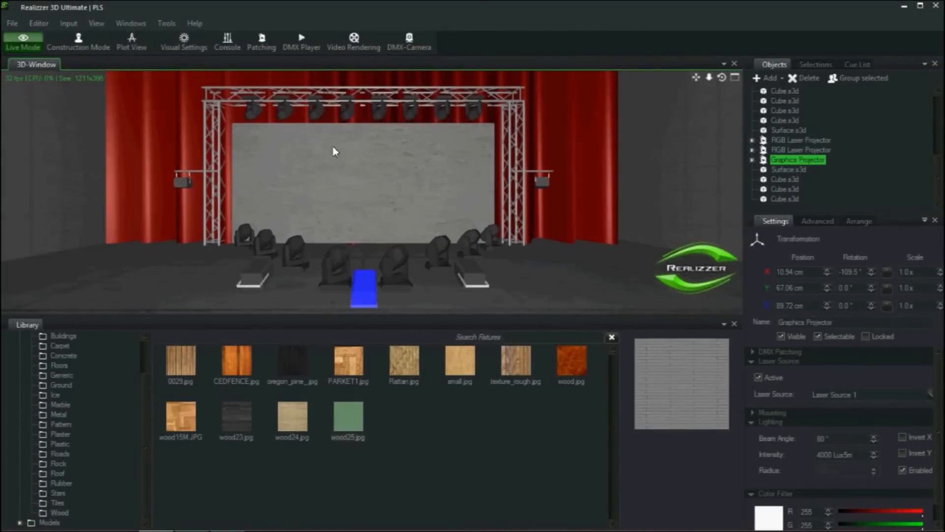
{"action": "mouse_move", "coordinate": [427, 226]}
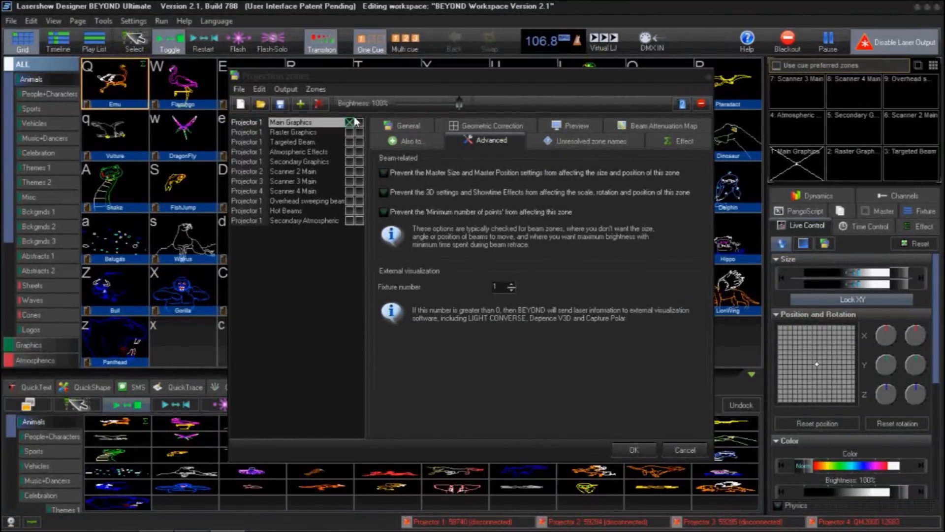
Accept the Projection zones settings and enable visualization via external software
{"action": "left_click", "coordinate": [686, 450]}
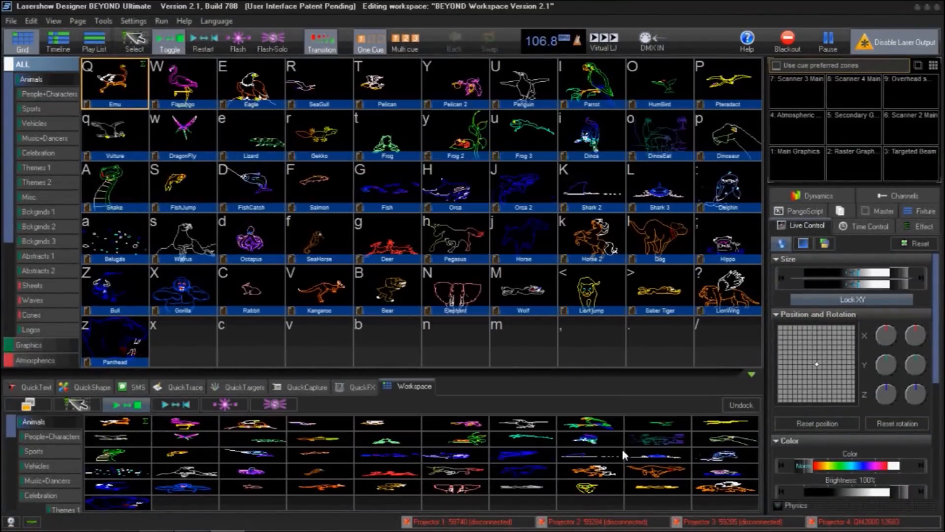
{"action": "left_click", "coordinate": [53, 19]}
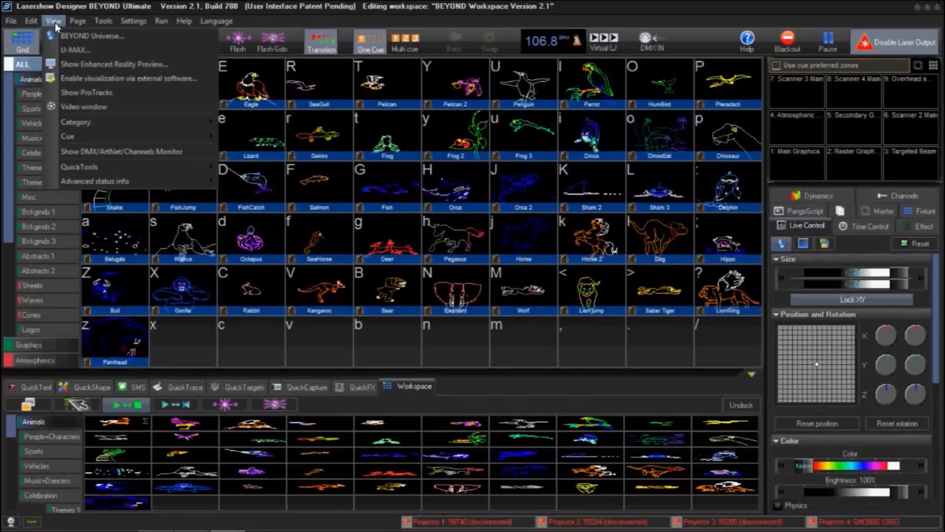
{"action": "mouse_move", "coordinate": [128, 79]}
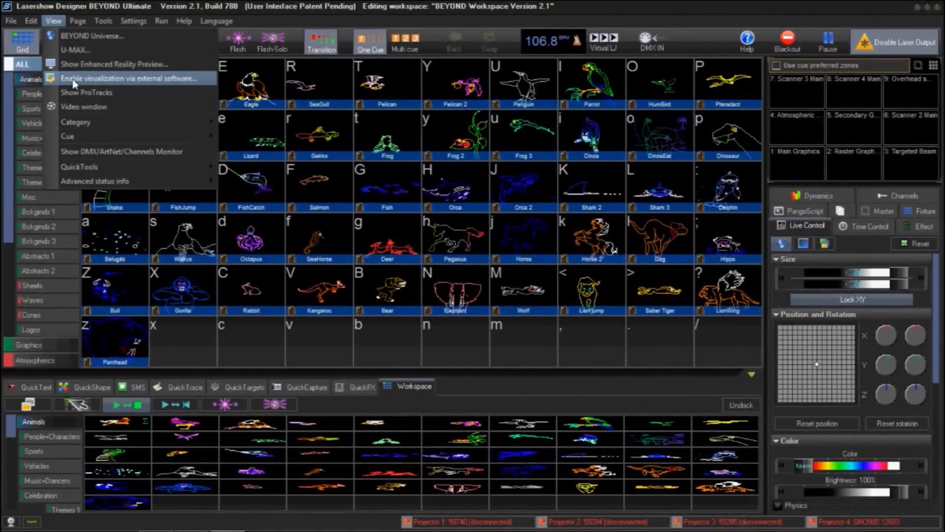
{"action": "left_click", "coordinate": [128, 78]}
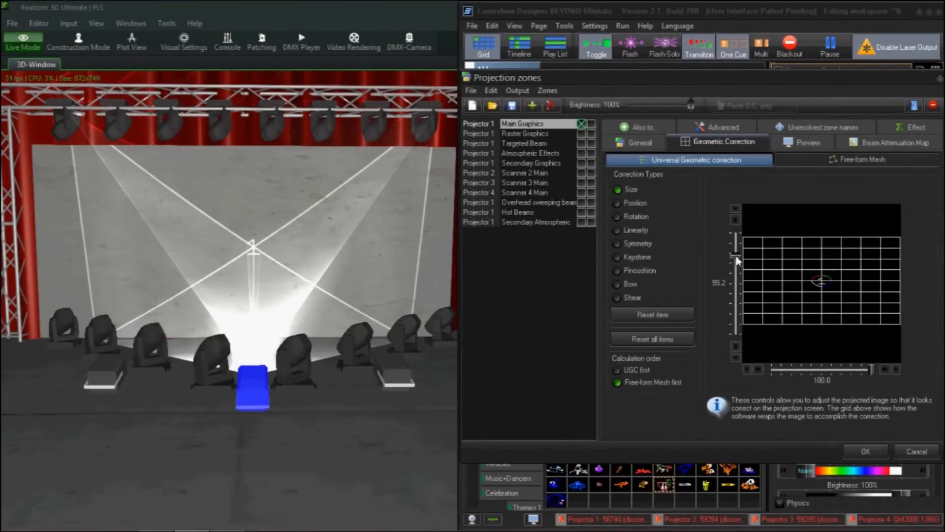
Switch Main Graphics to Free-form Mesh correction and pull its top-left mesh point inward
{"action": "left_click", "coordinate": [857, 160]}
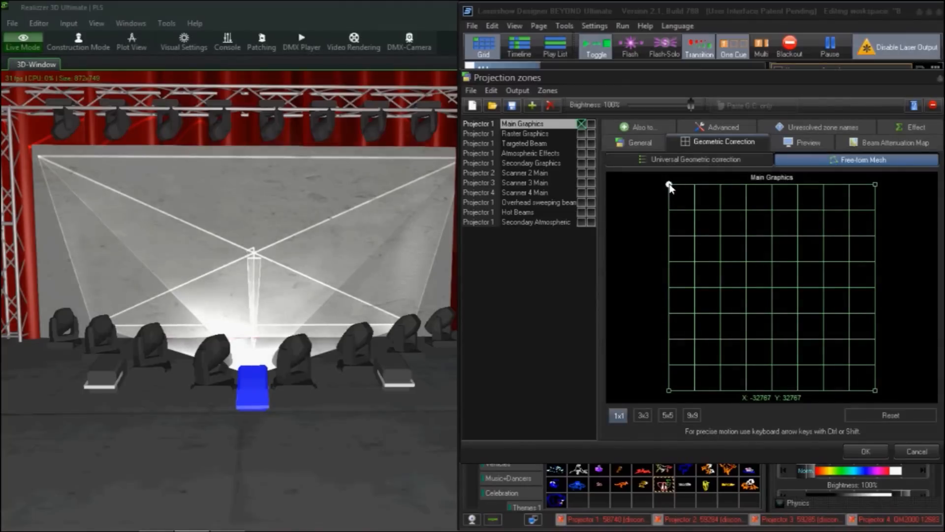
{"action": "left_click_drag", "start_coordinate": [669, 185], "coordinate": [692, 185]}
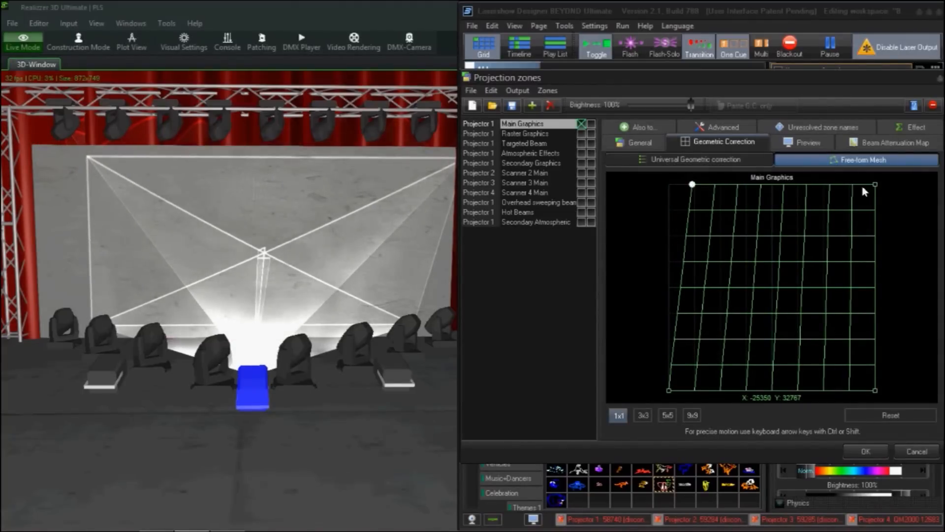